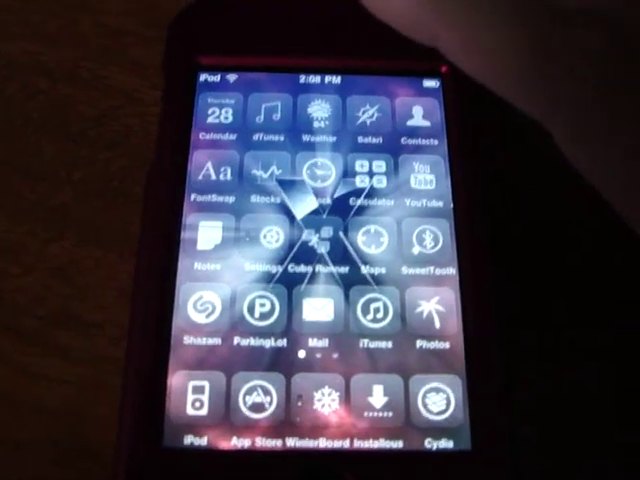
- Select the iPod touch and review its summary, song count and capacity
scroll("left", 3)
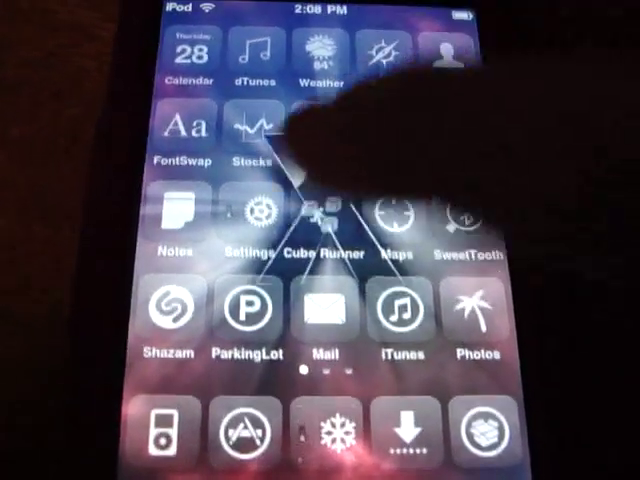
left_click(251, 222)
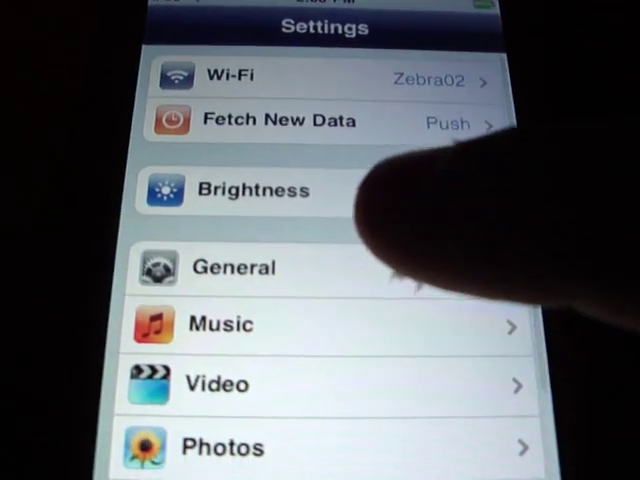
left_click(234, 267)
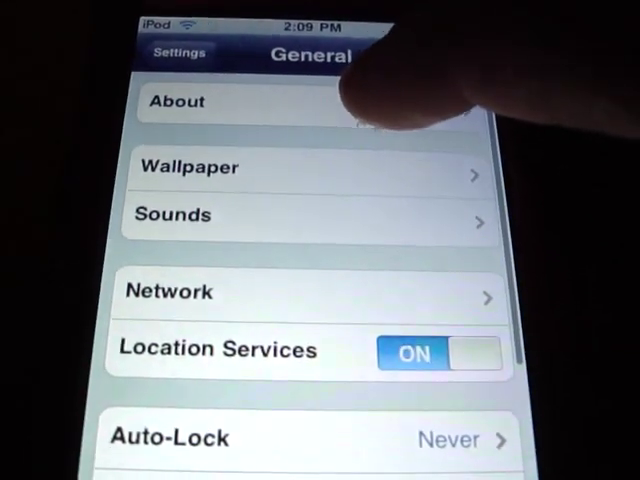
left_click(178, 101)
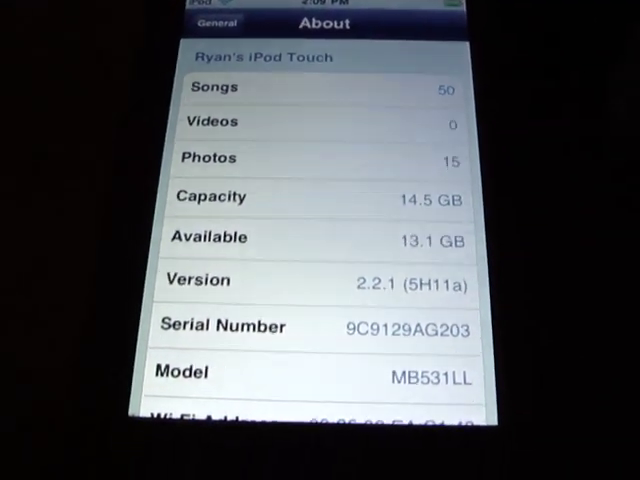
scroll("down", 3)
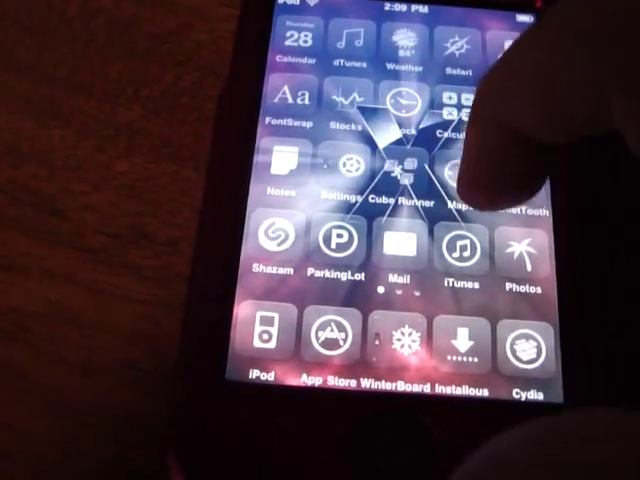
scroll("left", 3)
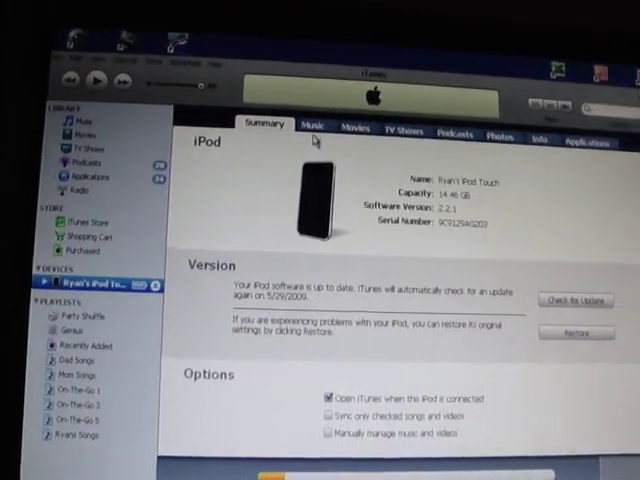
- Sync music from Purchased, Recently Added and Ryans Songs playlists only
left_click(313, 124)
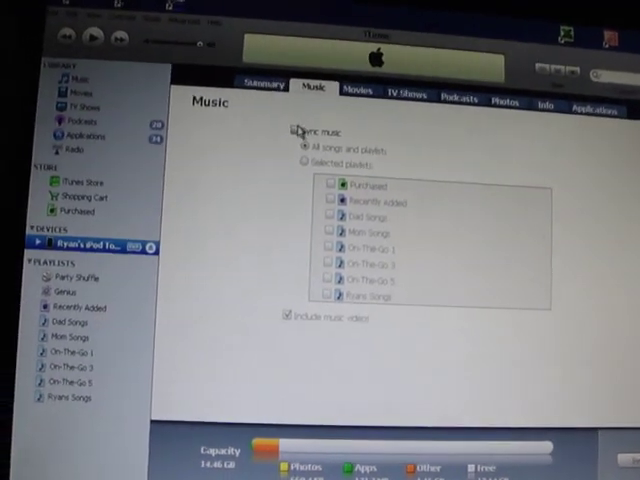
left_click(310, 178)
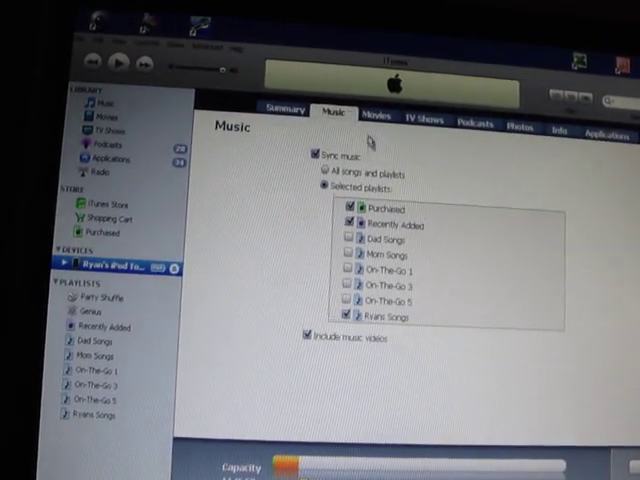
left_click(368, 104)
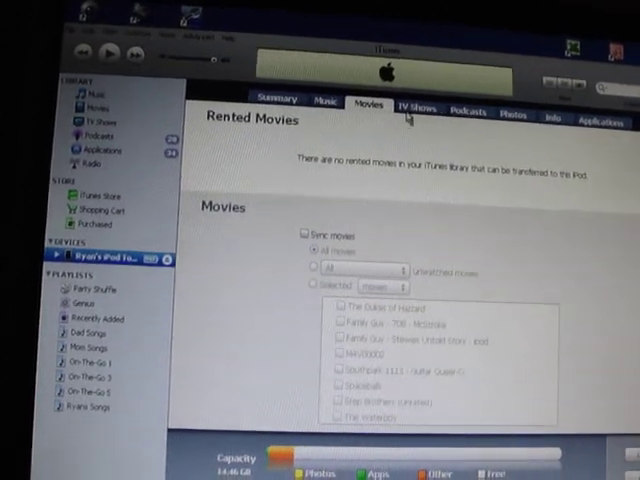
- Apply the new sync settings, bringing up the erase-and-sync warning
left_click(420, 108)
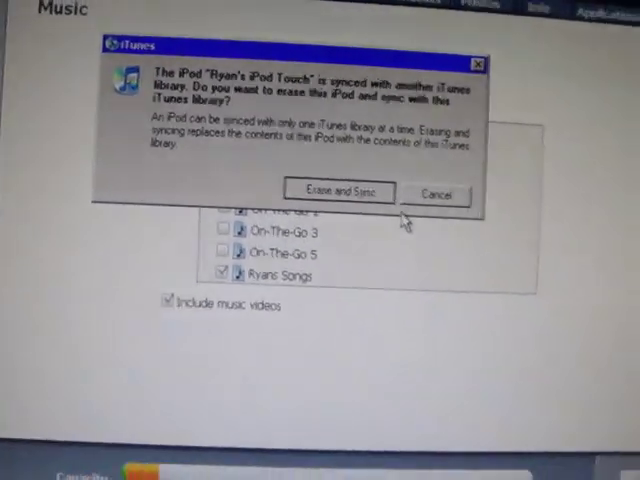
- Confirm Erase and Sync so the iPod touch starts syncing
left_click(338, 189)
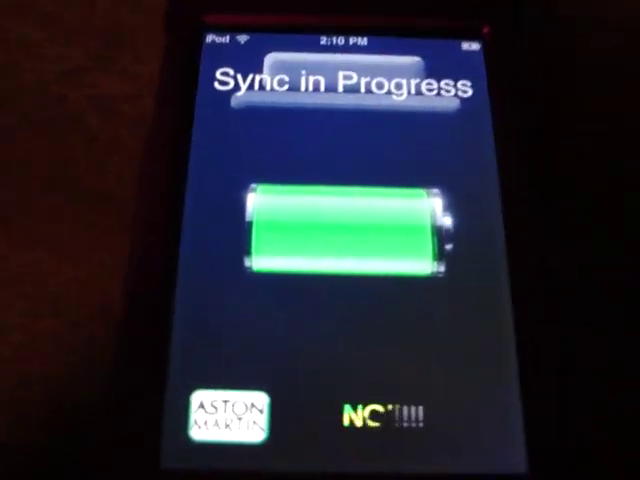